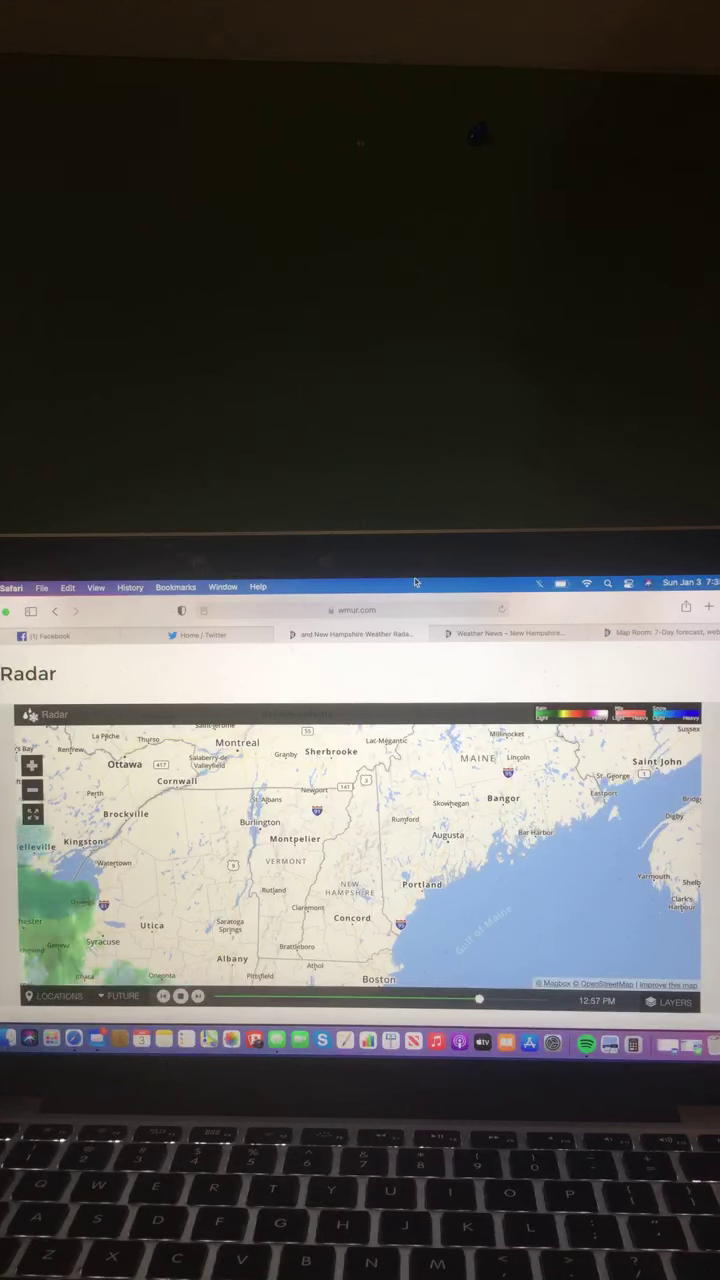
# - Move from the current temperatures slide back to the 7-day forecast slide, showing Sunday 34 and Monday 35
pyautogui.moveTo(478, 999); pyautogui.dragTo(543, 999)
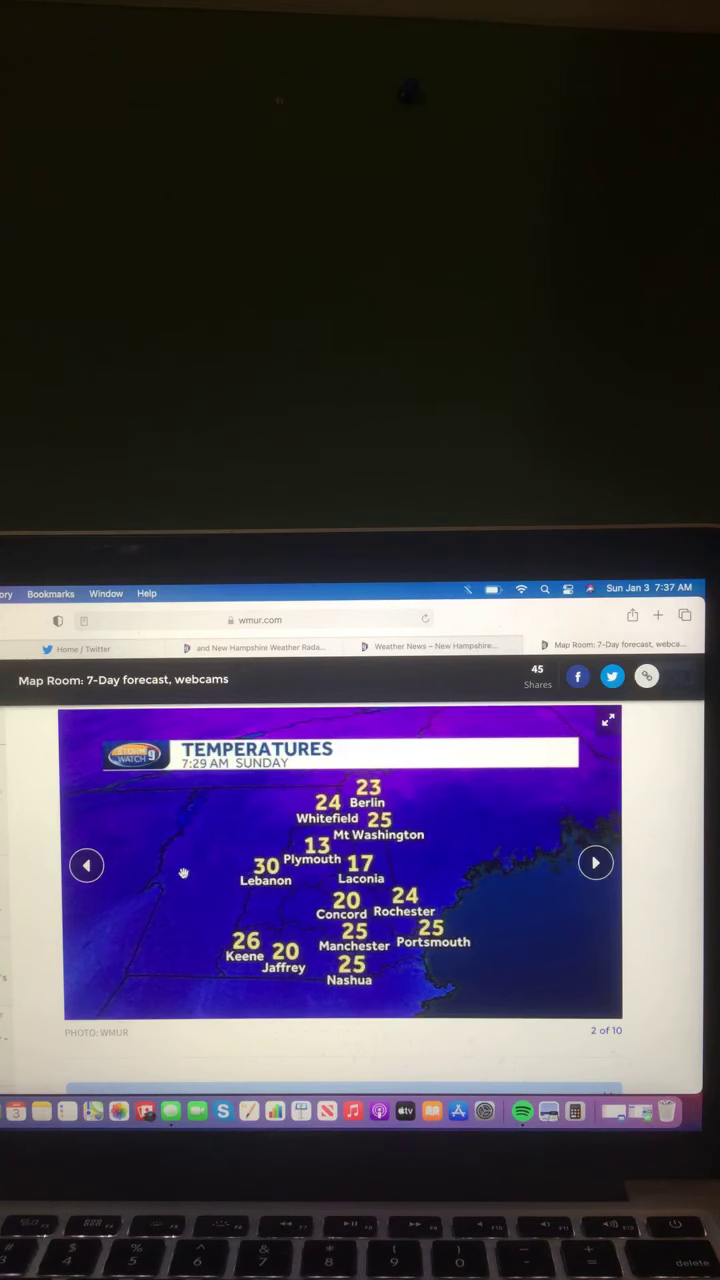
pyautogui.click(87, 864)
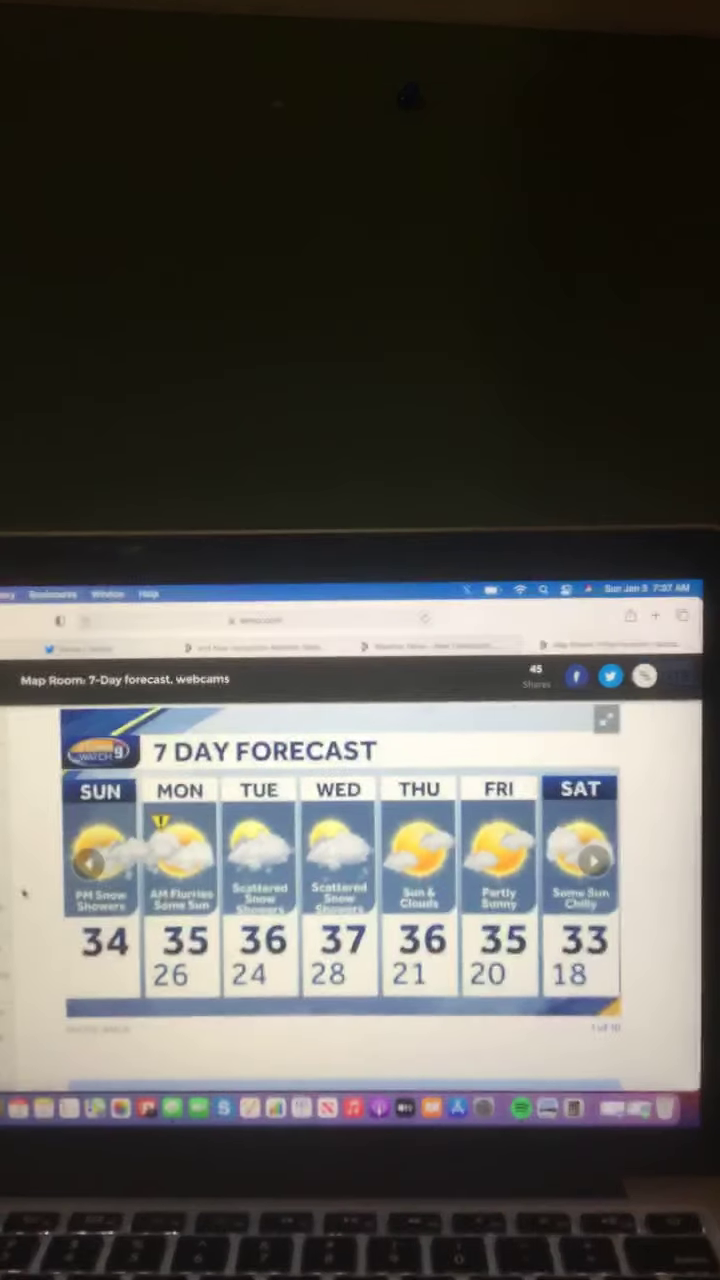